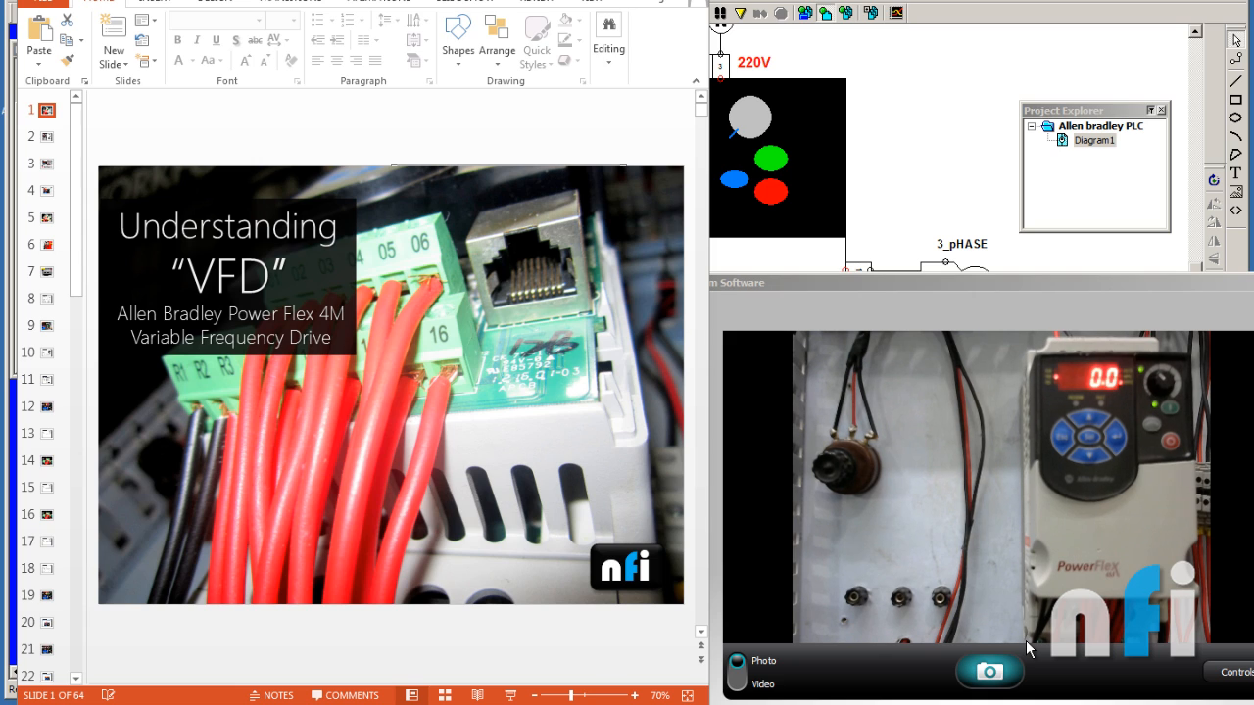
pyautogui.moveTo(455, 358)
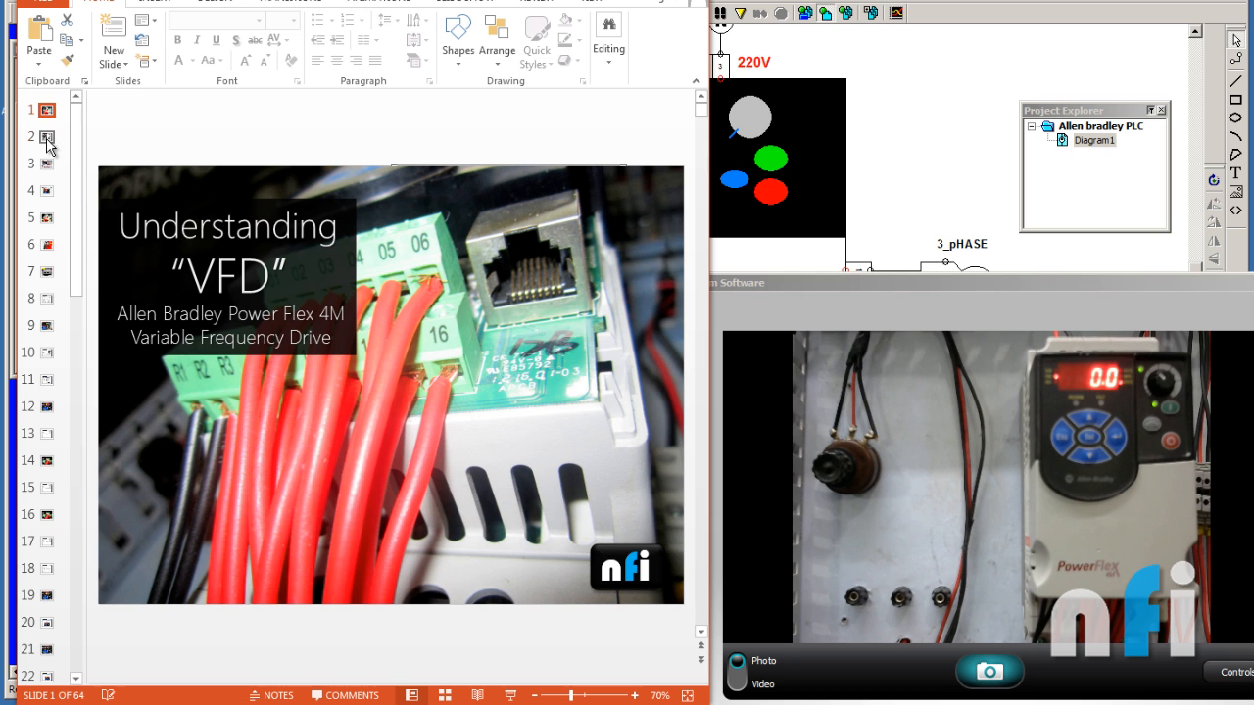
# Step: Show slide 2 with the motor RPM formula and PowerFlex 4M ratings
pyautogui.click(46, 136)
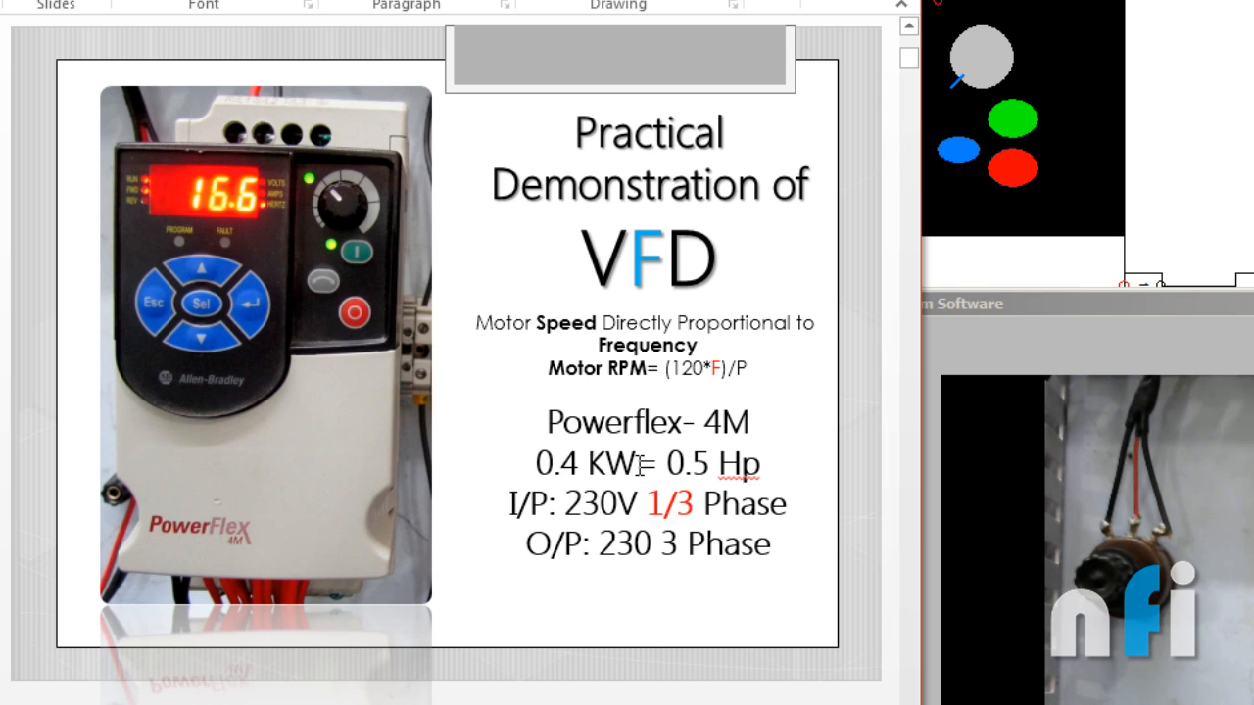
pyautogui.click(666, 465)
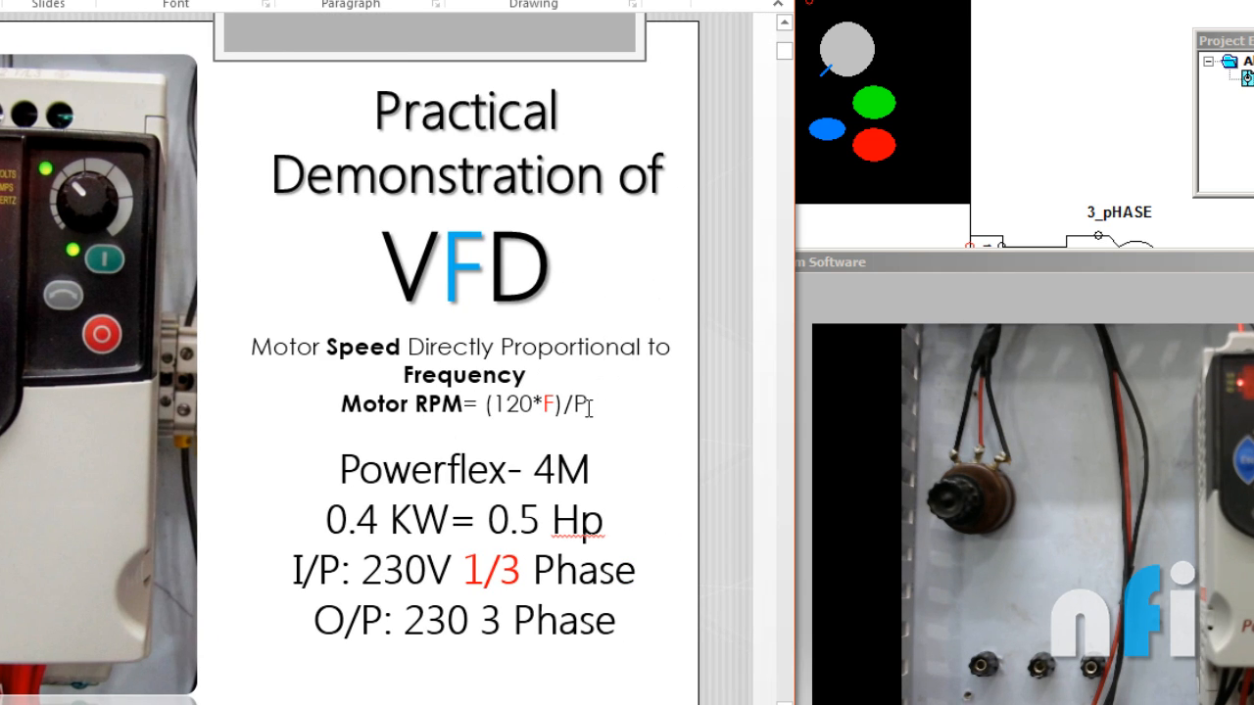
# Step: Click into the PowerFlex ratings text block and advance to the 0–400 Hz output frequency slide
pyautogui.click(464, 404)
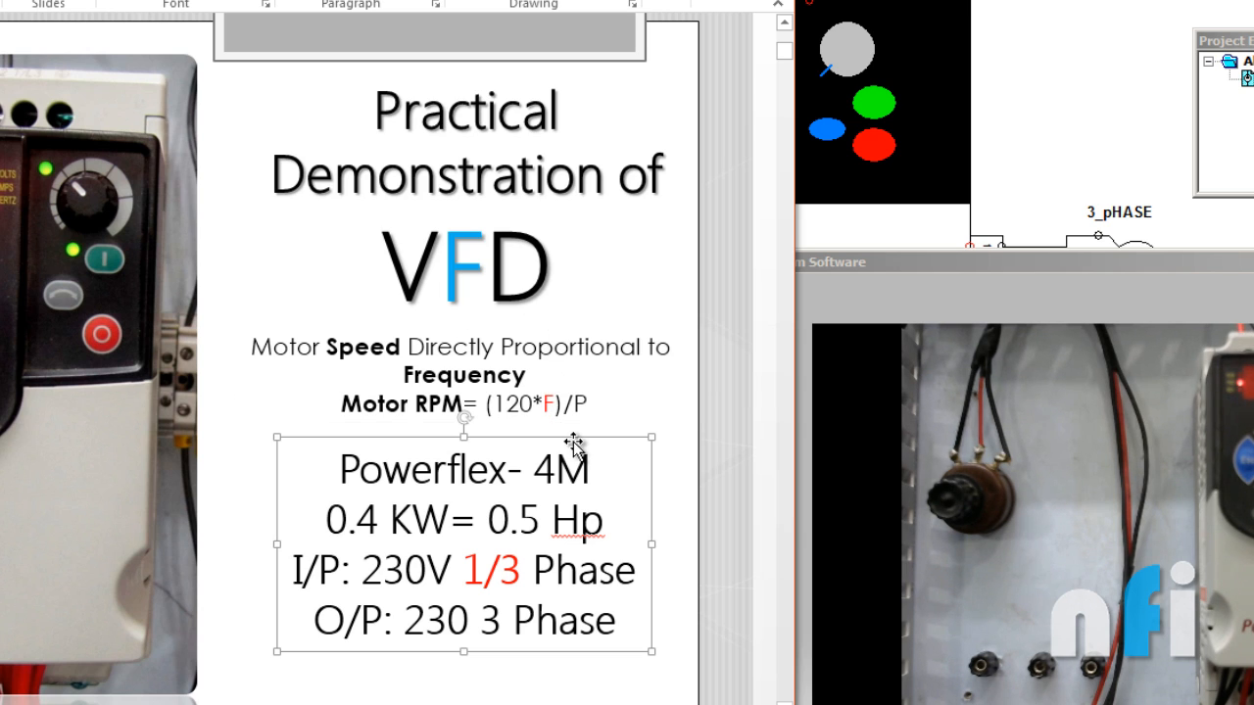
pyautogui.moveTo(595, 674)
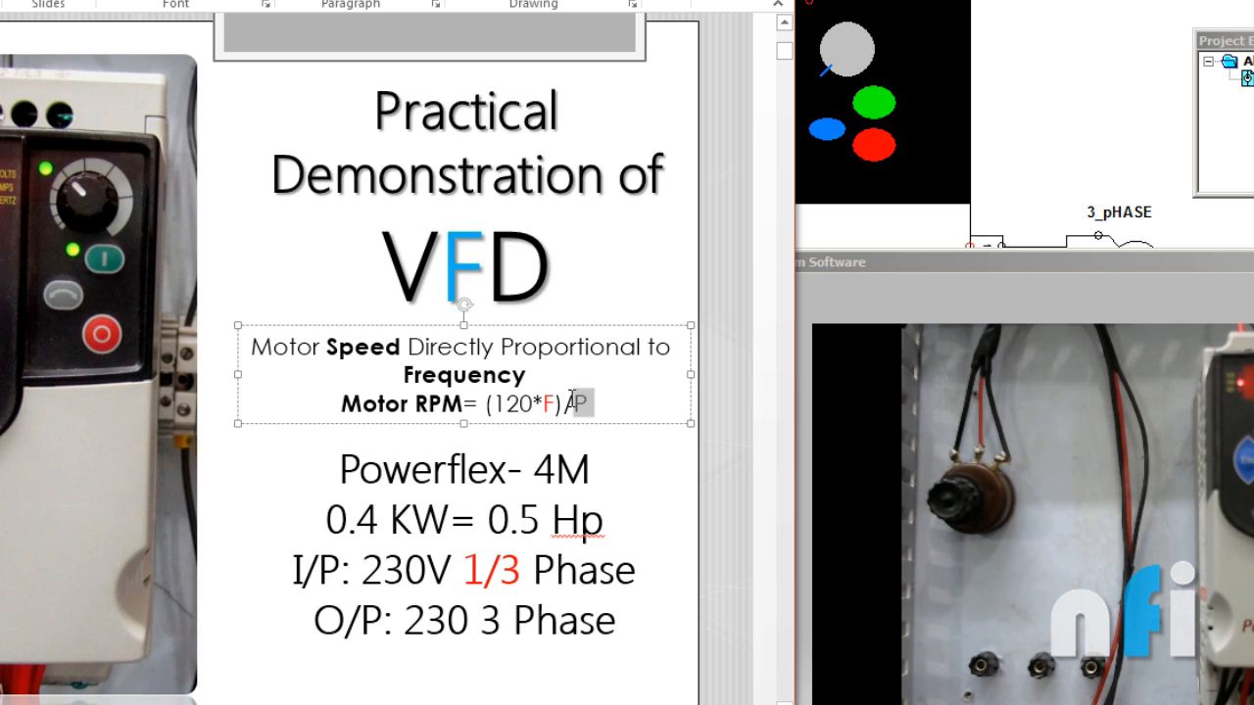
pyautogui.write('/')
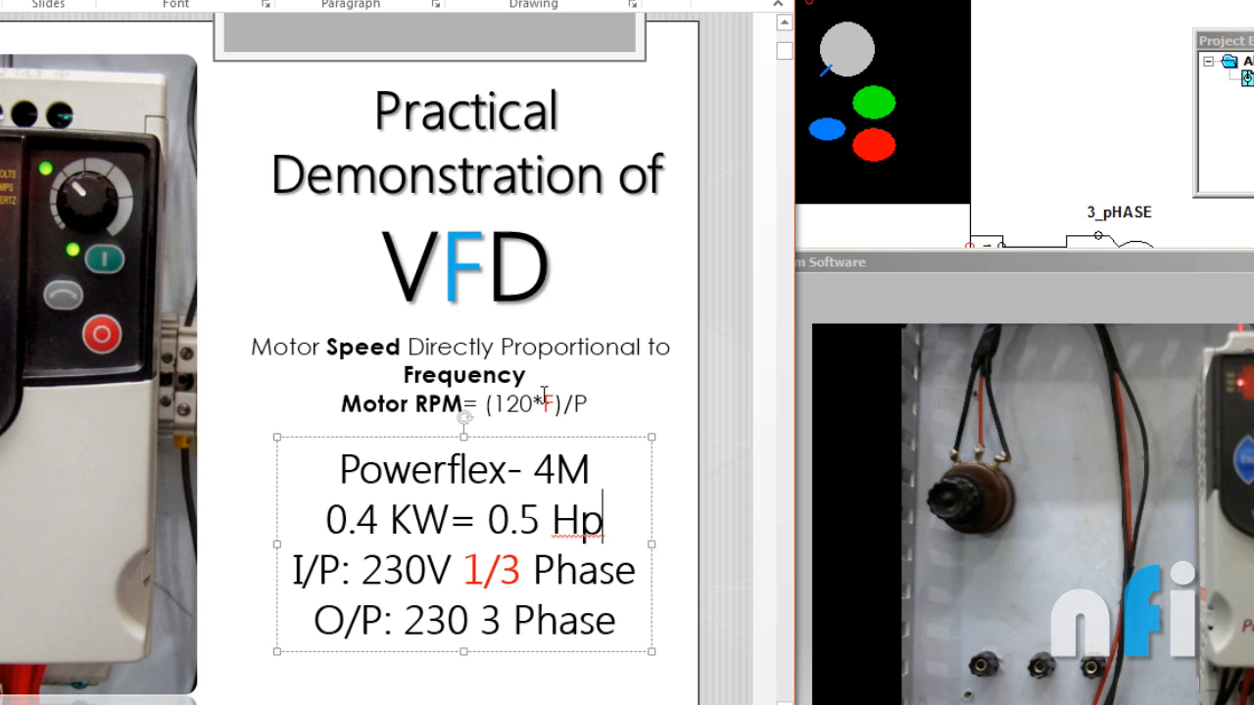
pyautogui.click(463, 374)
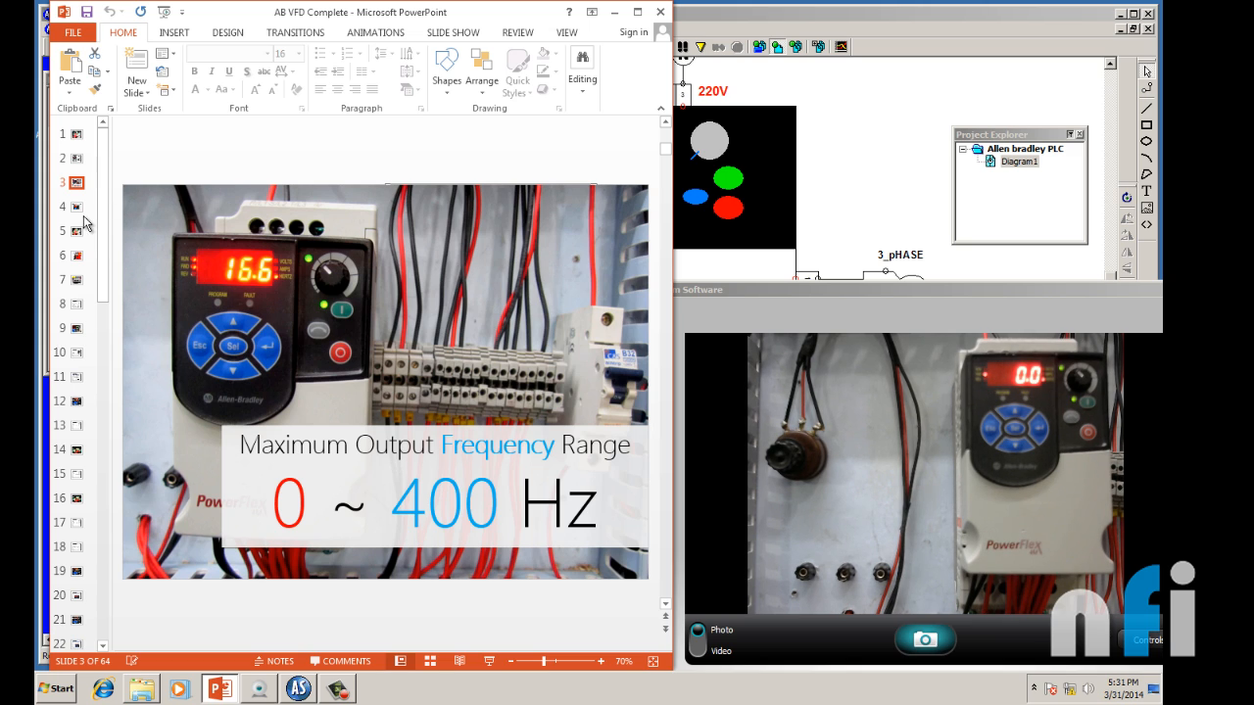
# Step: Show slide 4, 'VFD Status Screen', and select its annotated keypad photo
pyautogui.click(63, 206)
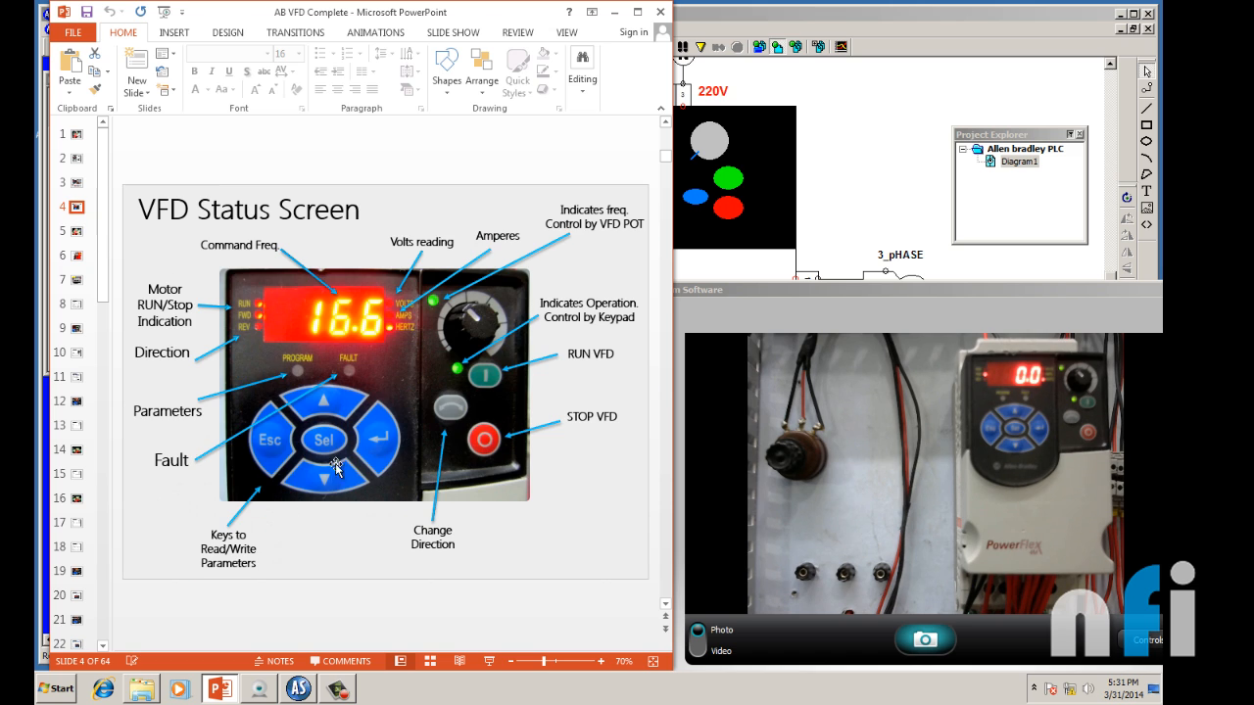
pyautogui.moveTo(387, 549)
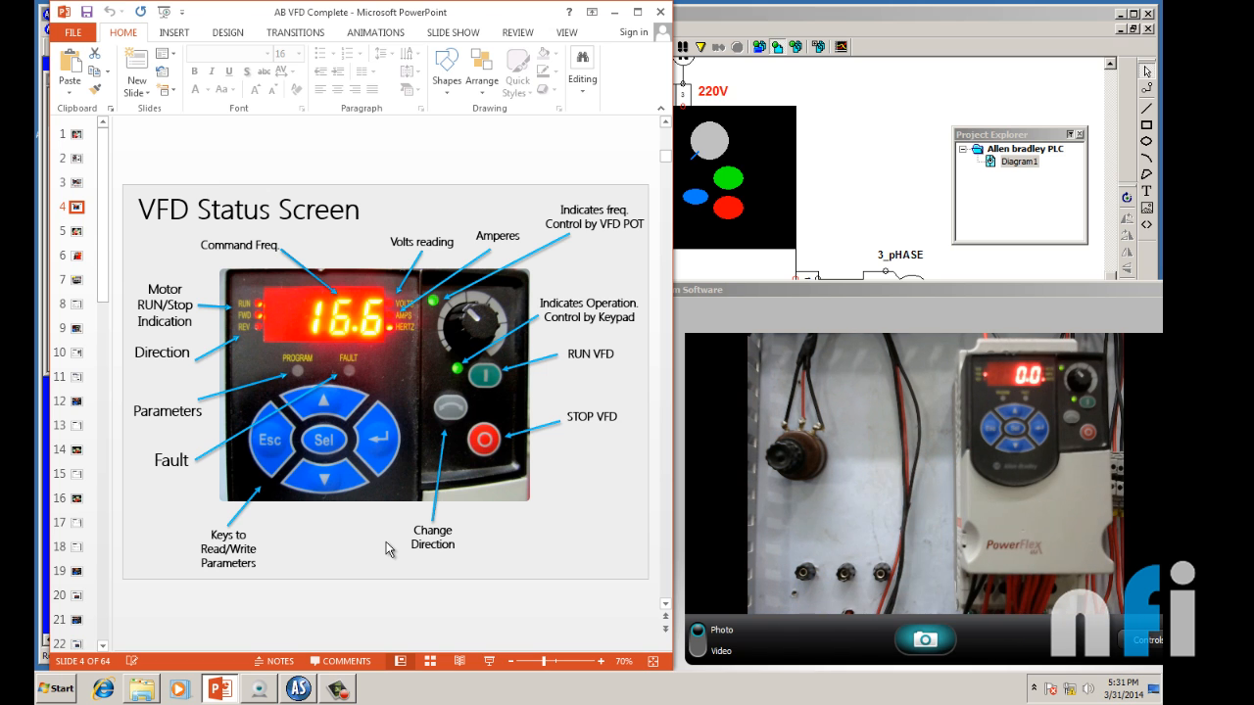
pyautogui.click(372, 382)
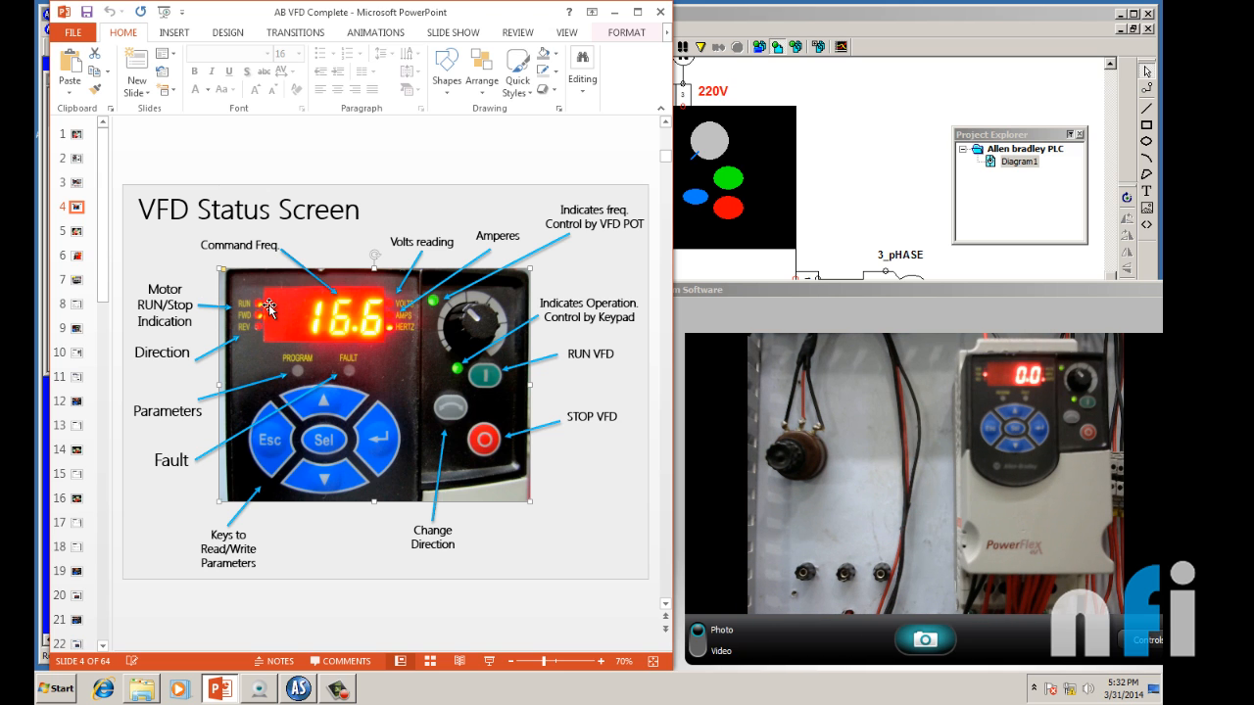
pyautogui.moveTo(976, 385)
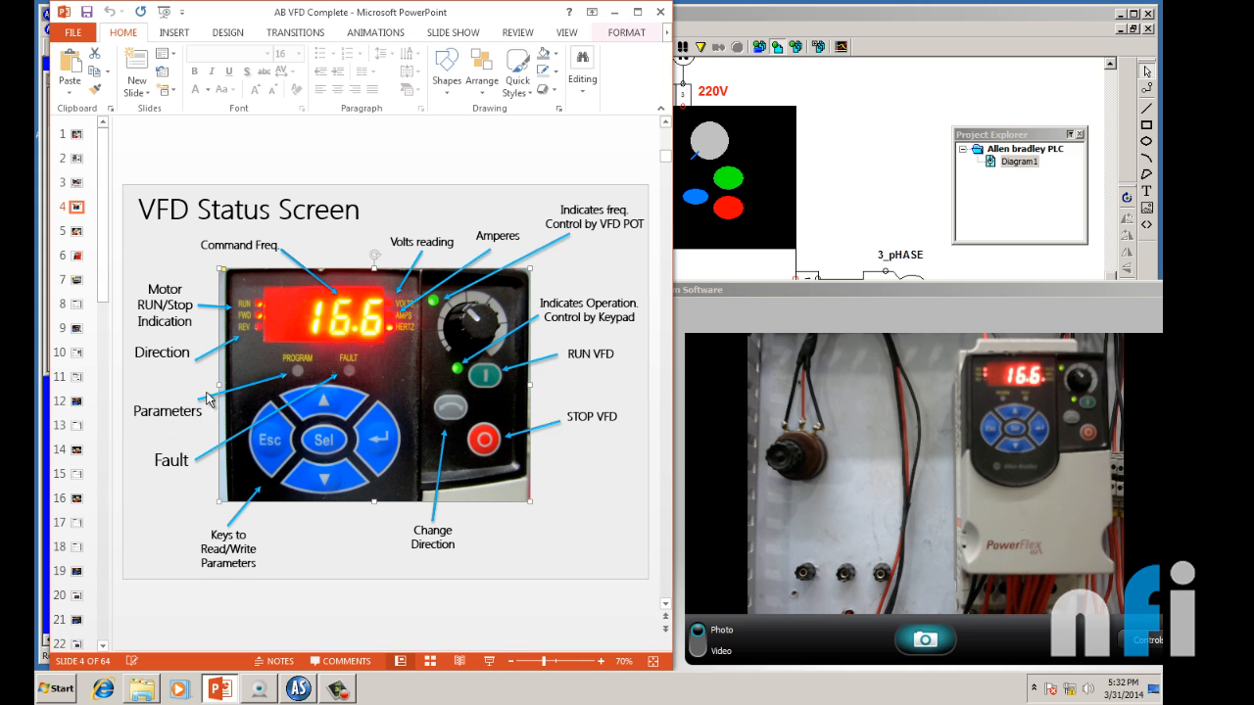
pyautogui.moveTo(289, 373)
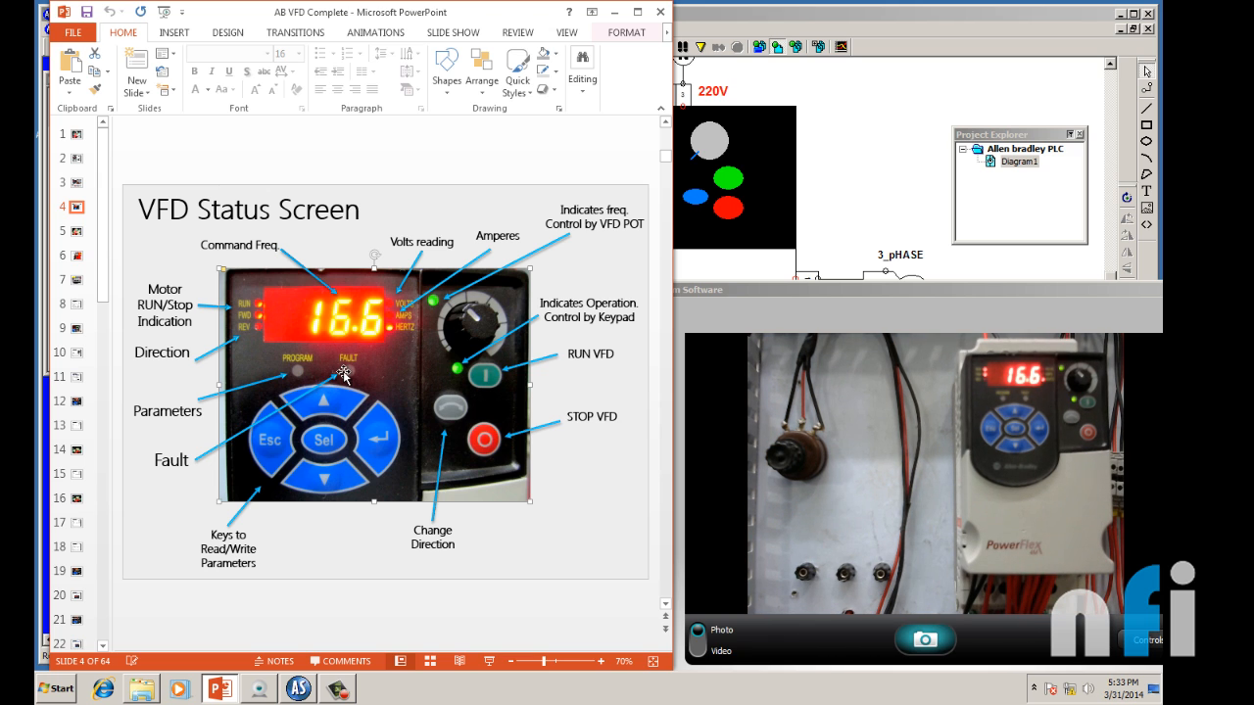
pyautogui.moveTo(358, 375)
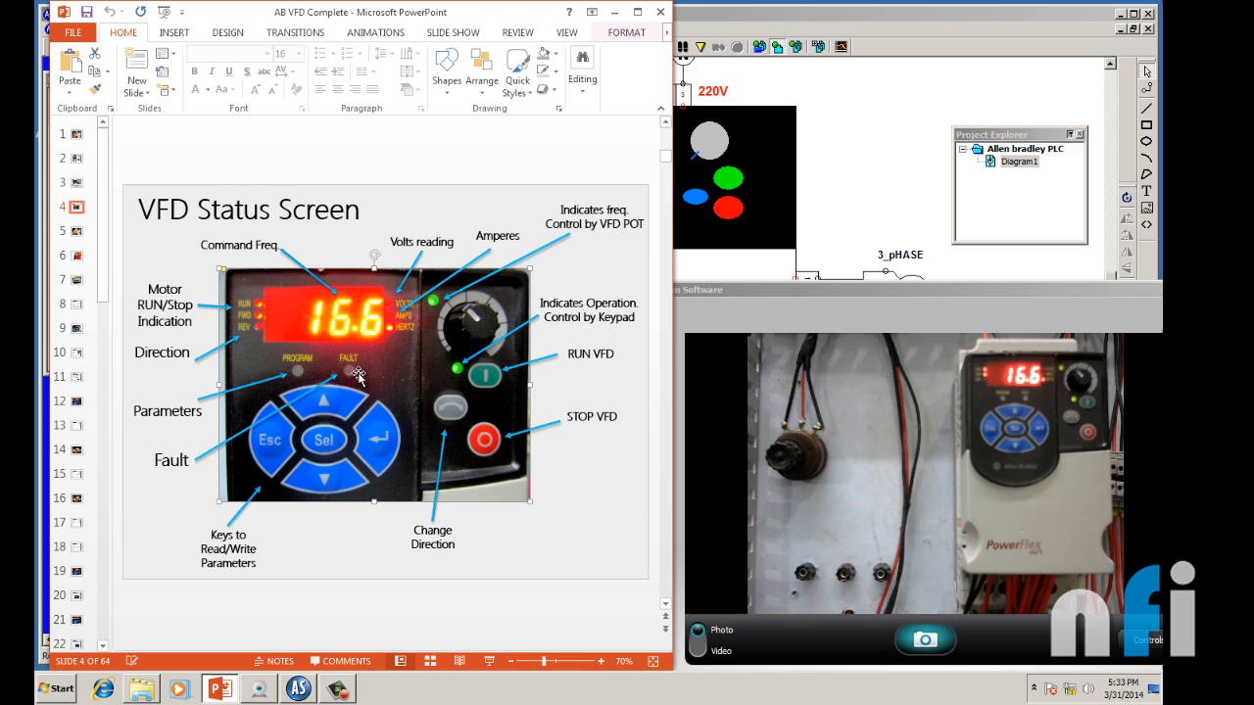
pyautogui.moveTo(360, 364)
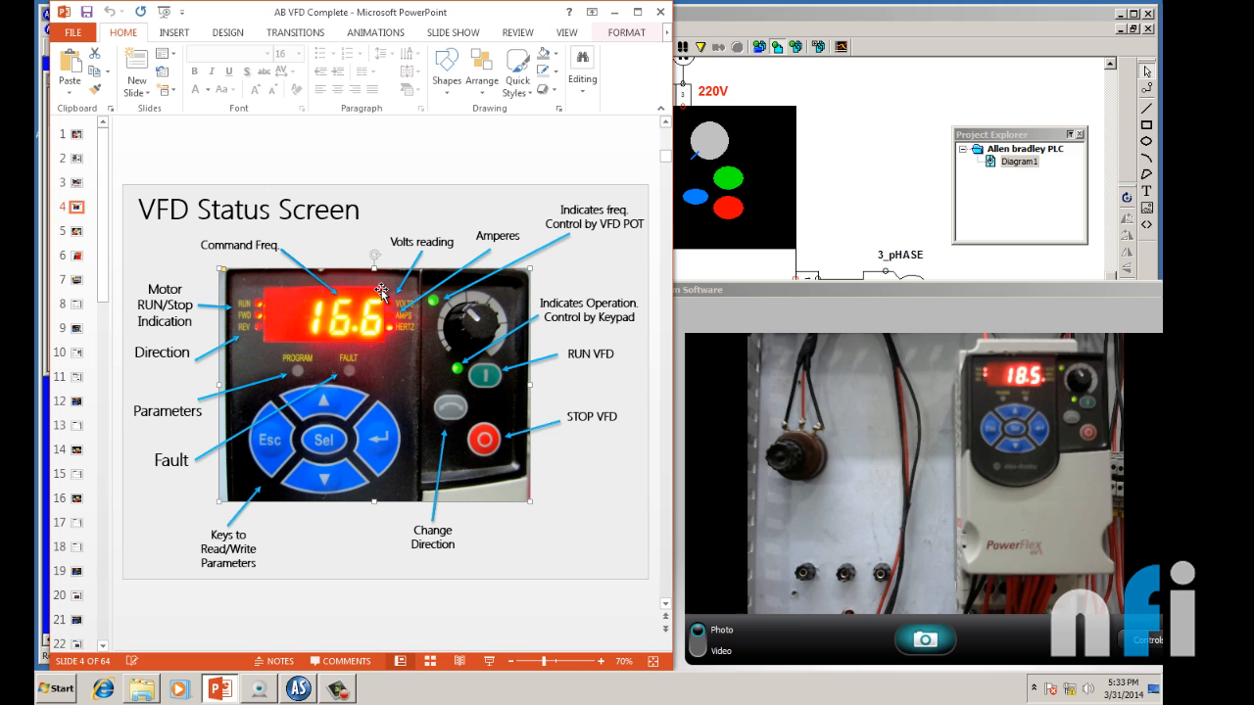
pyautogui.moveTo(420, 315)
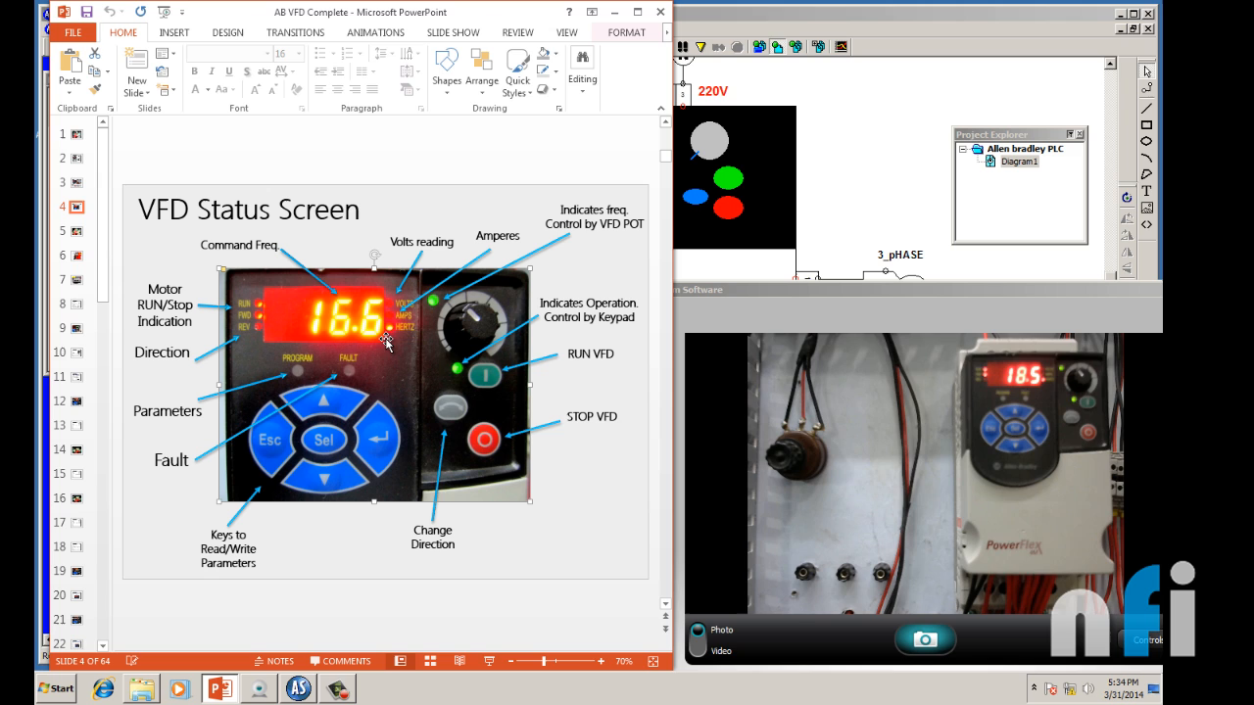
pyautogui.moveTo(352, 396)
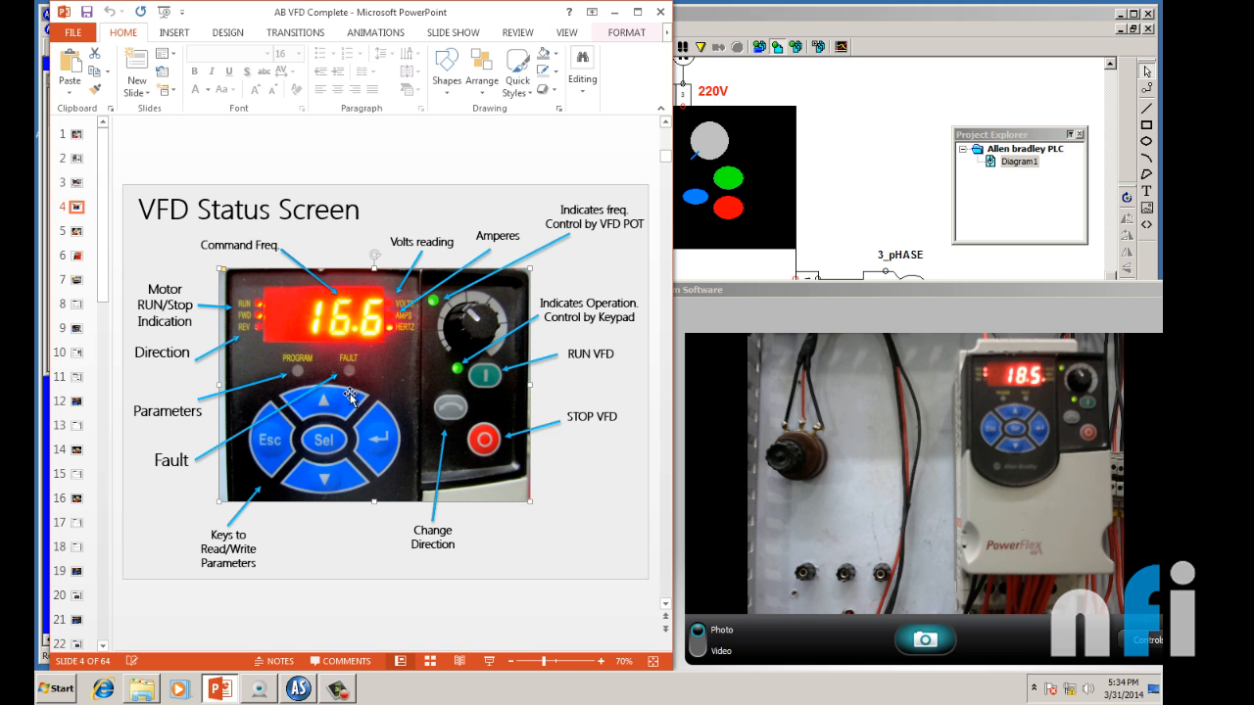
# Step: Show slide 5 and select the Control Terminals and Freq. Feedback callouts
pyautogui.click(76, 232)
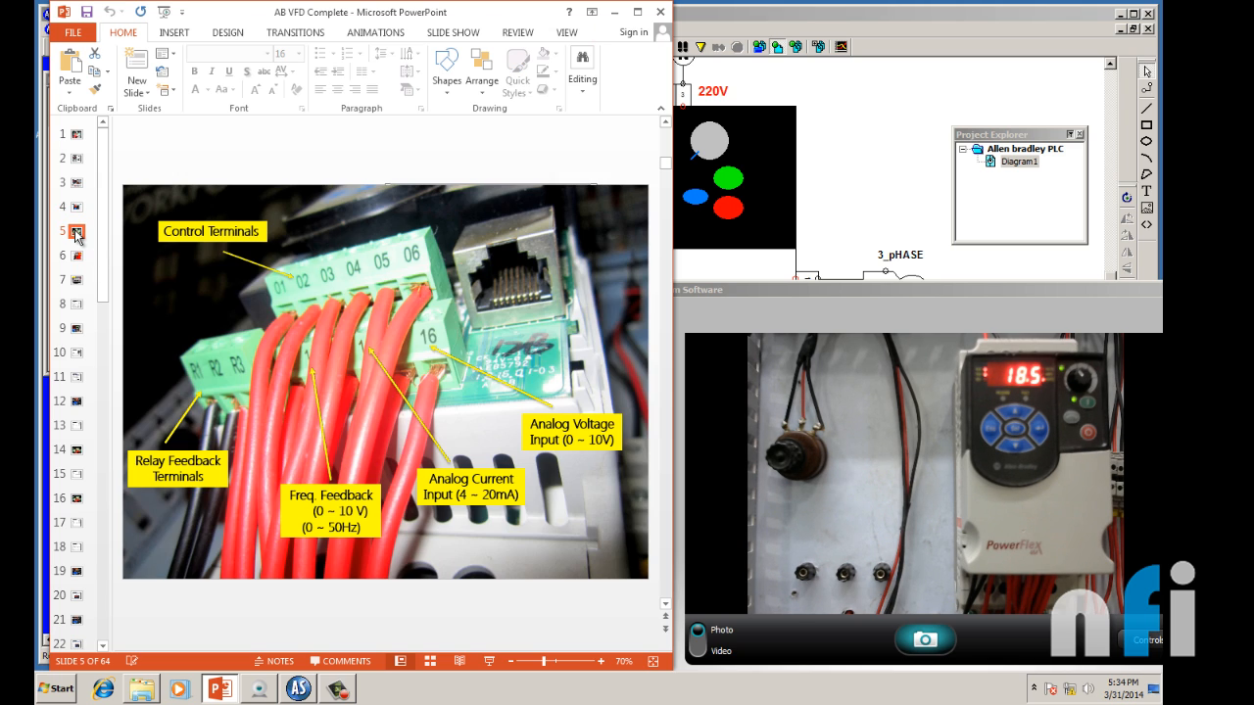
pyautogui.moveTo(345, 390)
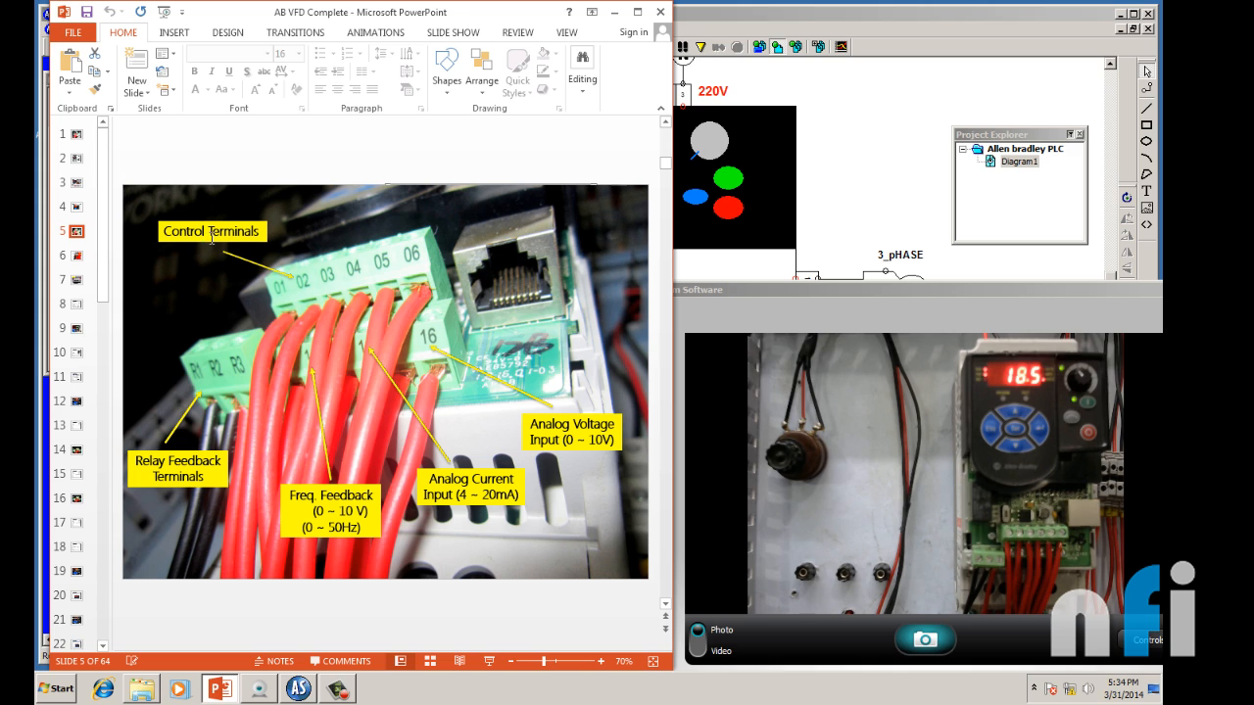
pyautogui.click(211, 232)
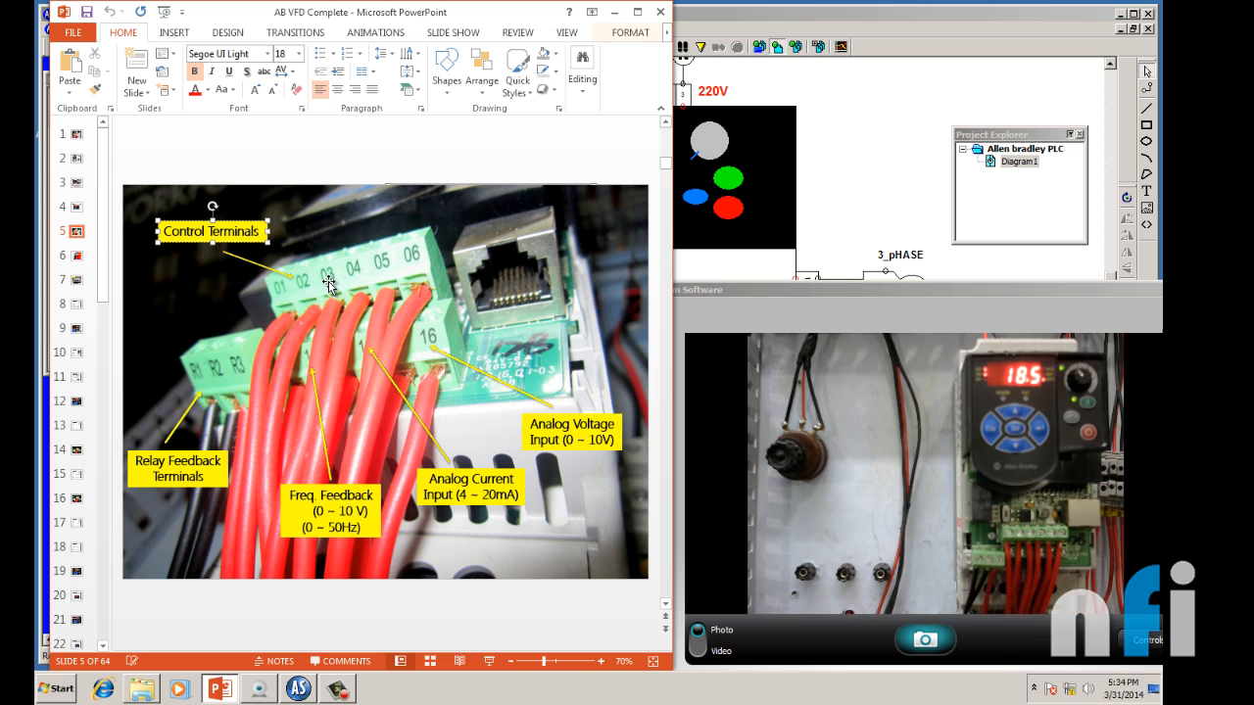
pyautogui.moveTo(333, 380)
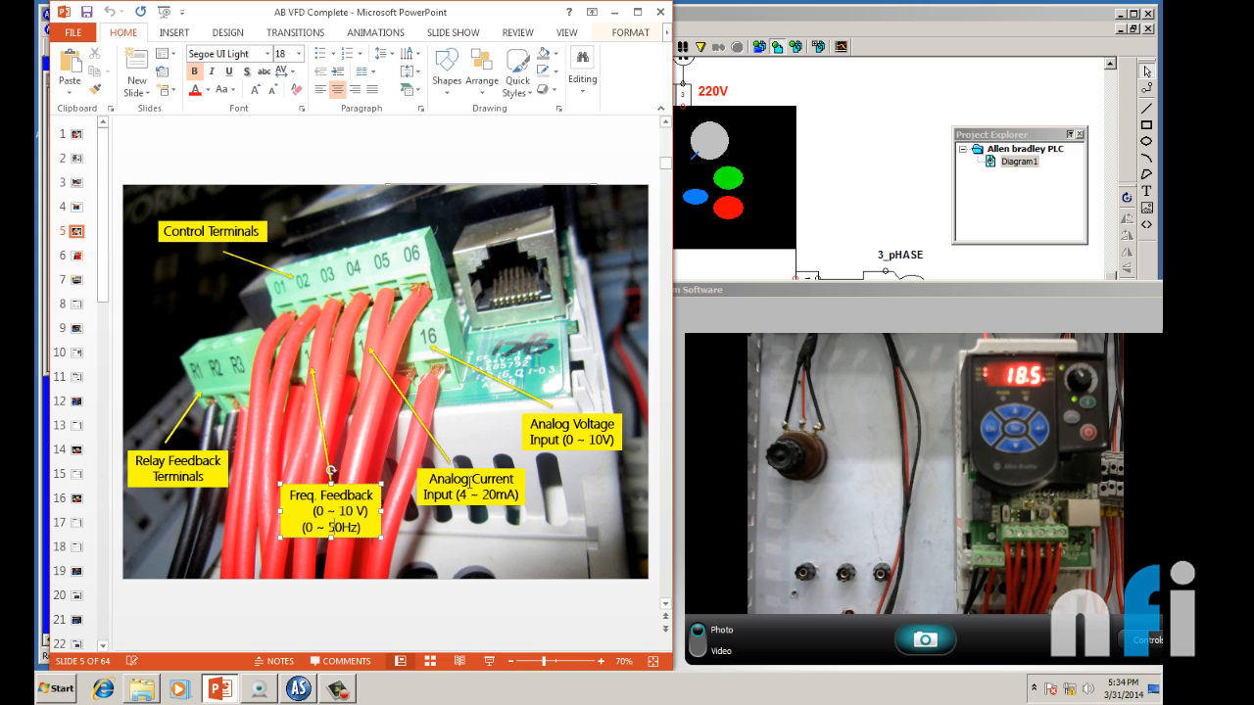
pyautogui.click(470, 487)
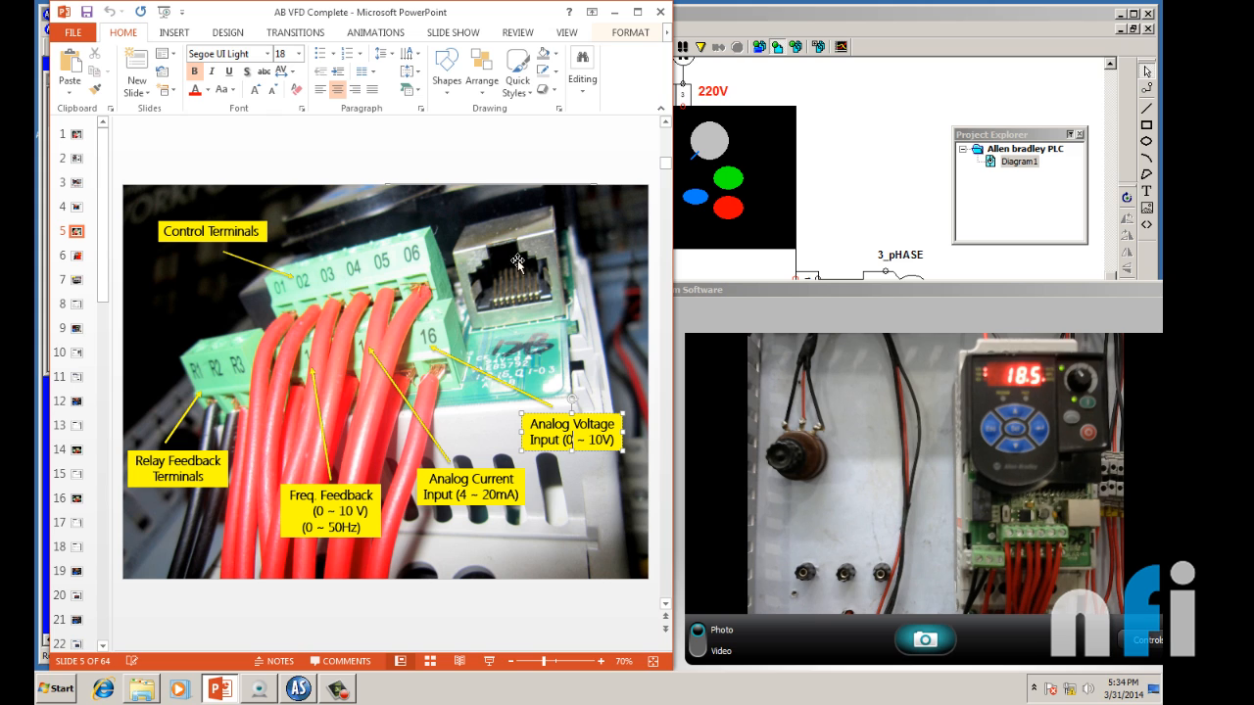
pyautogui.moveTo(524, 267)
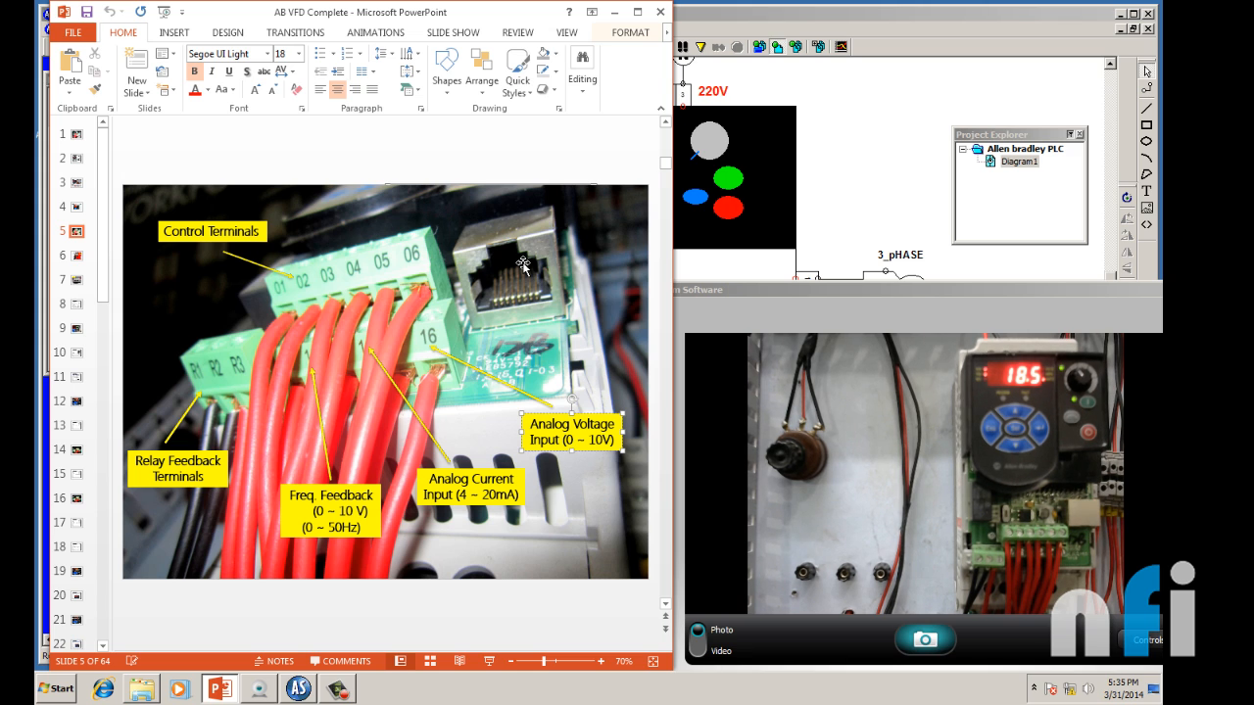
pyautogui.moveTo(177, 279)
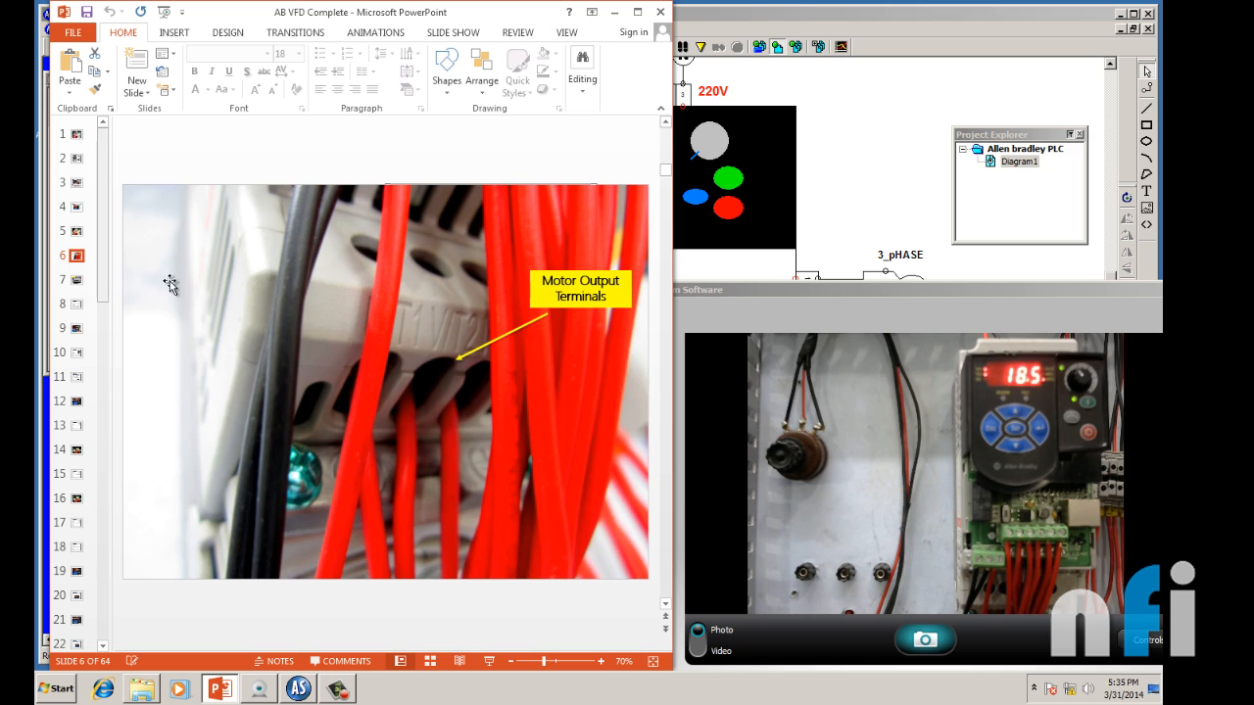
pyautogui.moveTo(473, 404)
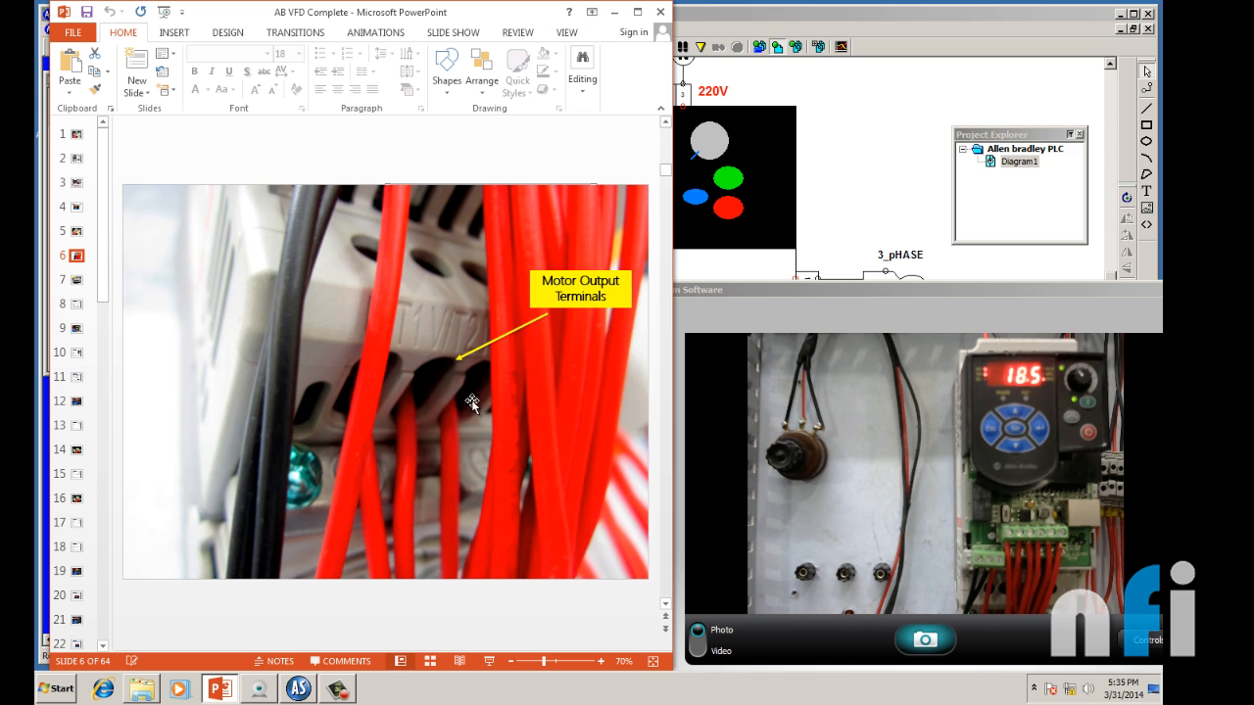
pyautogui.moveTo(502, 441)
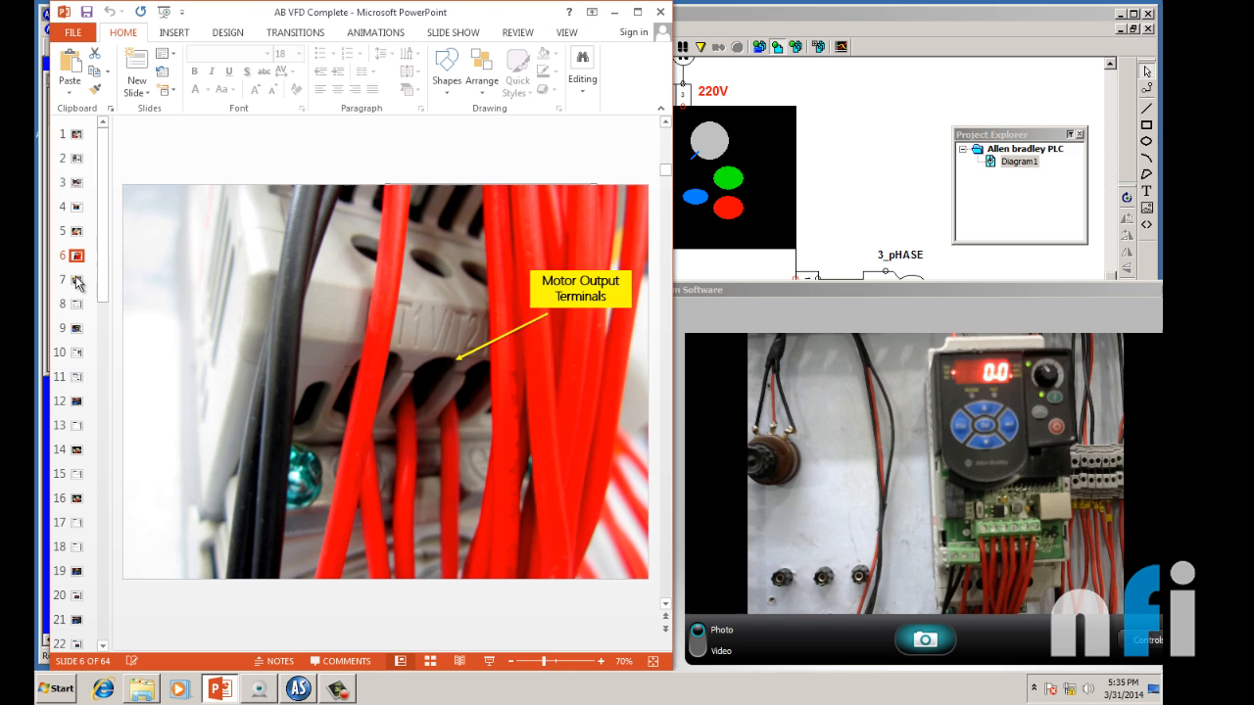
# Step: Pass the 3 Phase/1 Phase 220 VAC slide to reach slide 8's wiring diagram
pyautogui.click(76, 280)
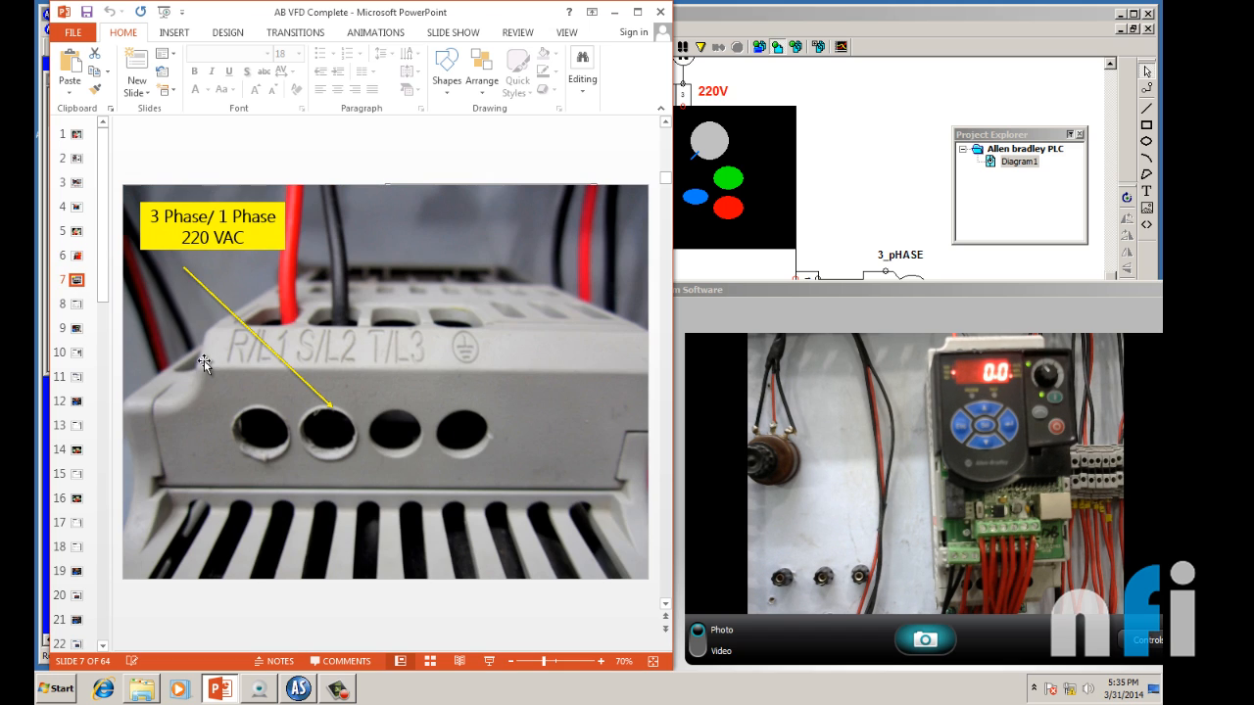
pyautogui.moveTo(227, 372)
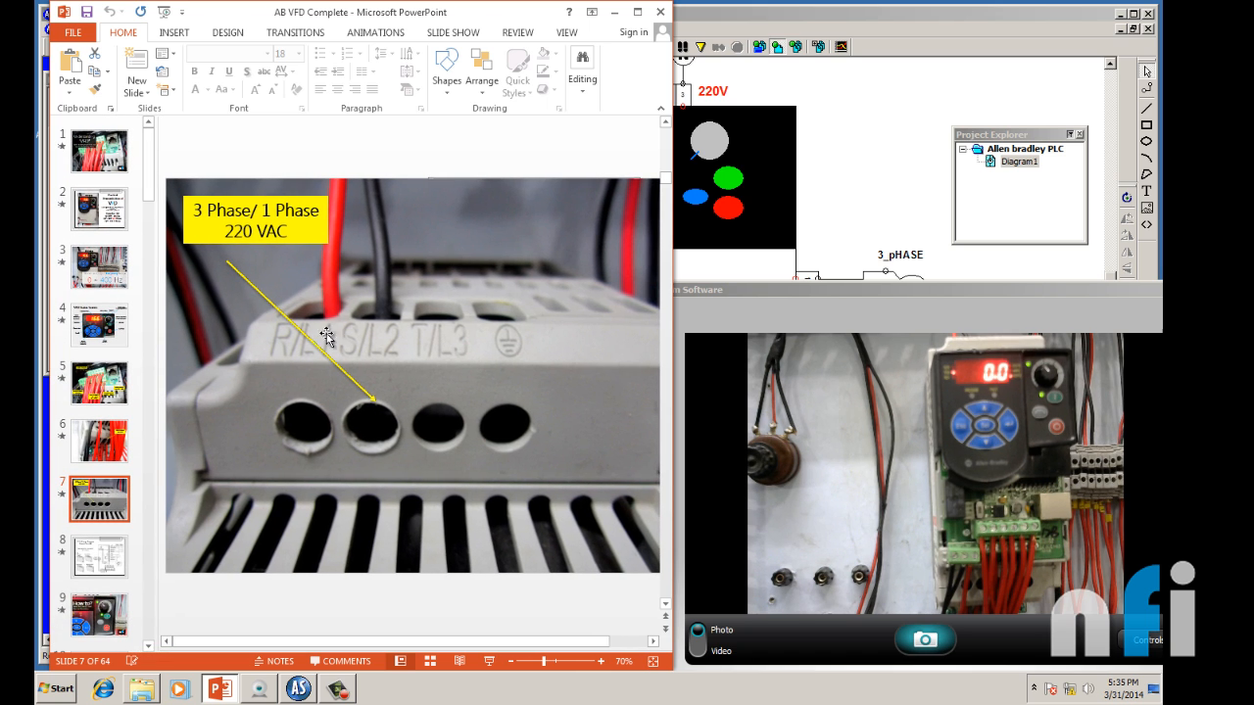
pyautogui.moveTo(364, 331)
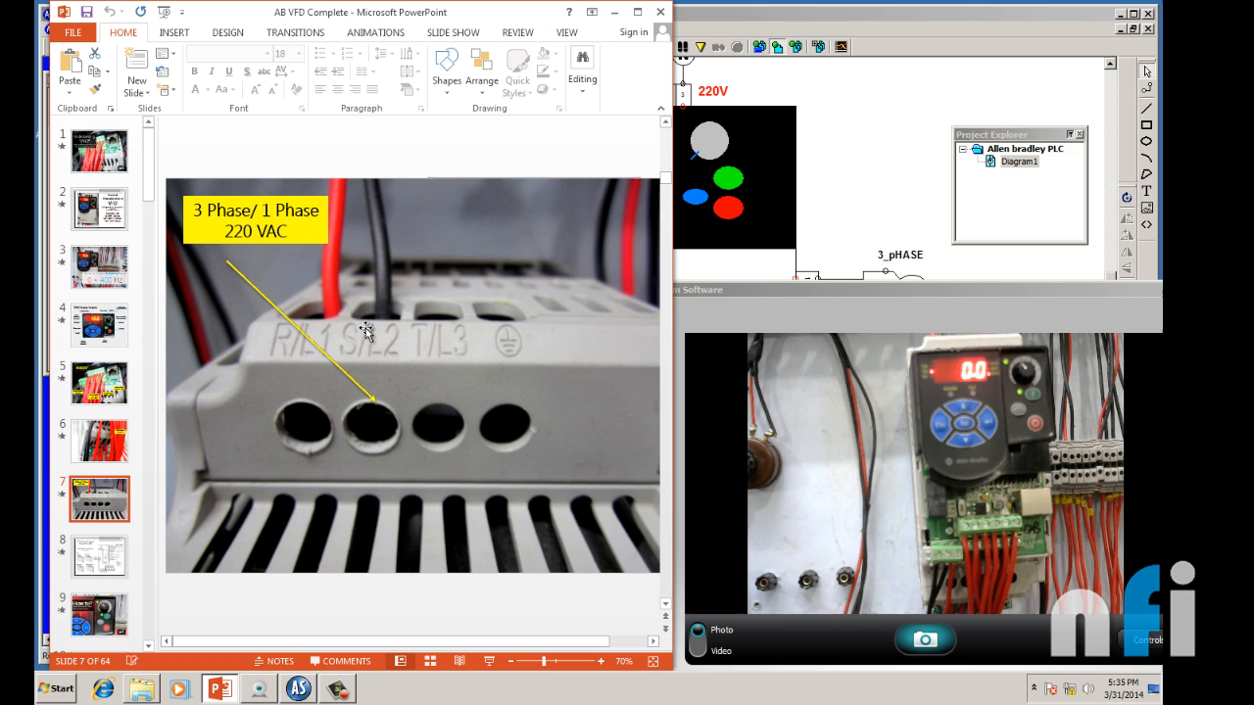
pyautogui.click(99, 557)
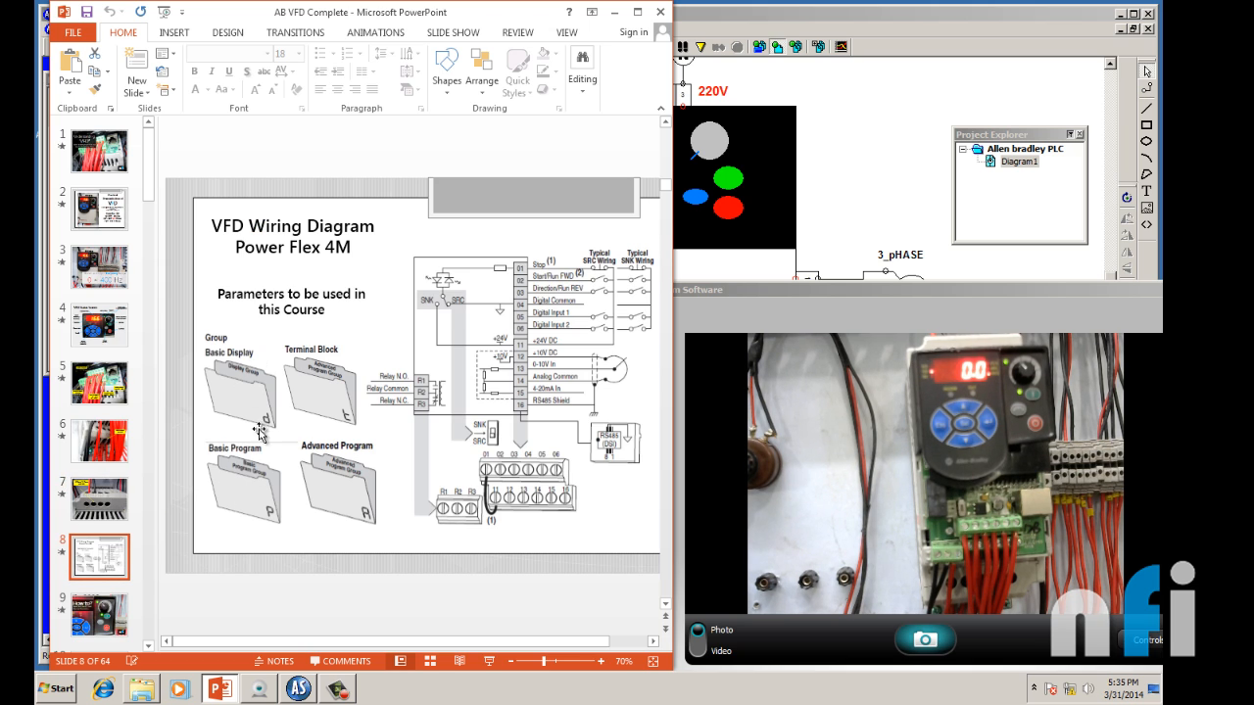
pyautogui.moveTo(300, 418)
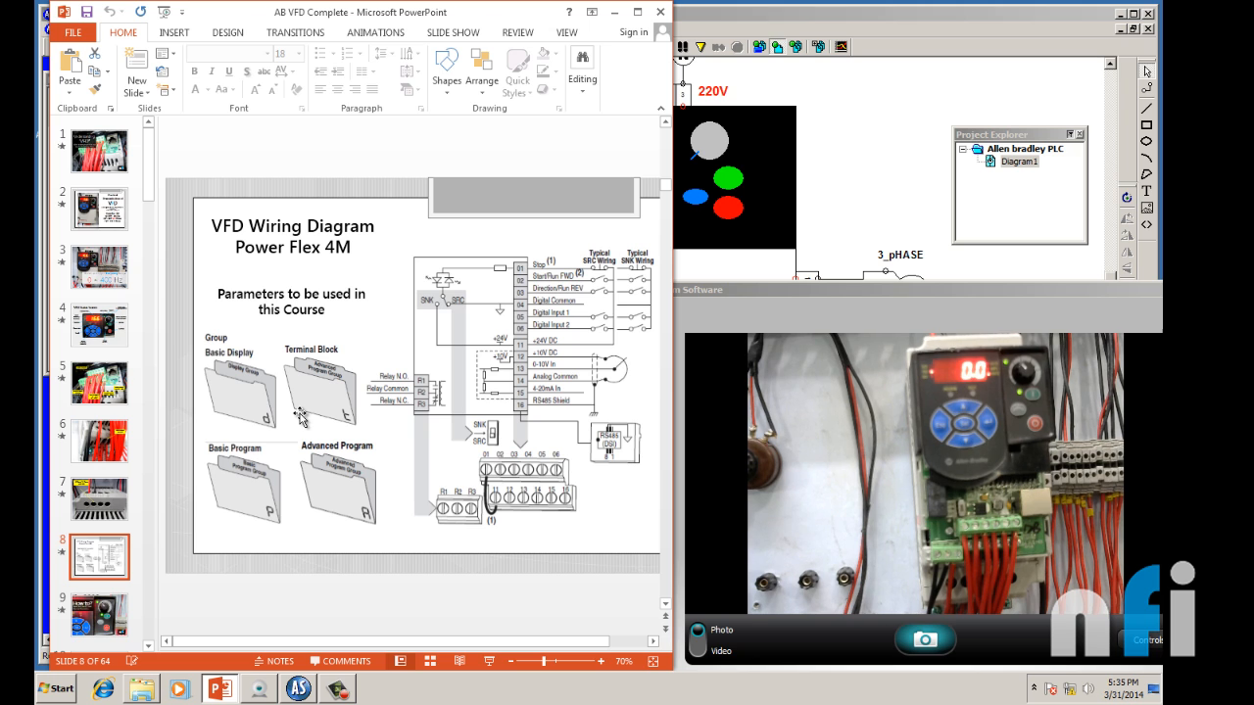
pyautogui.click(98, 382)
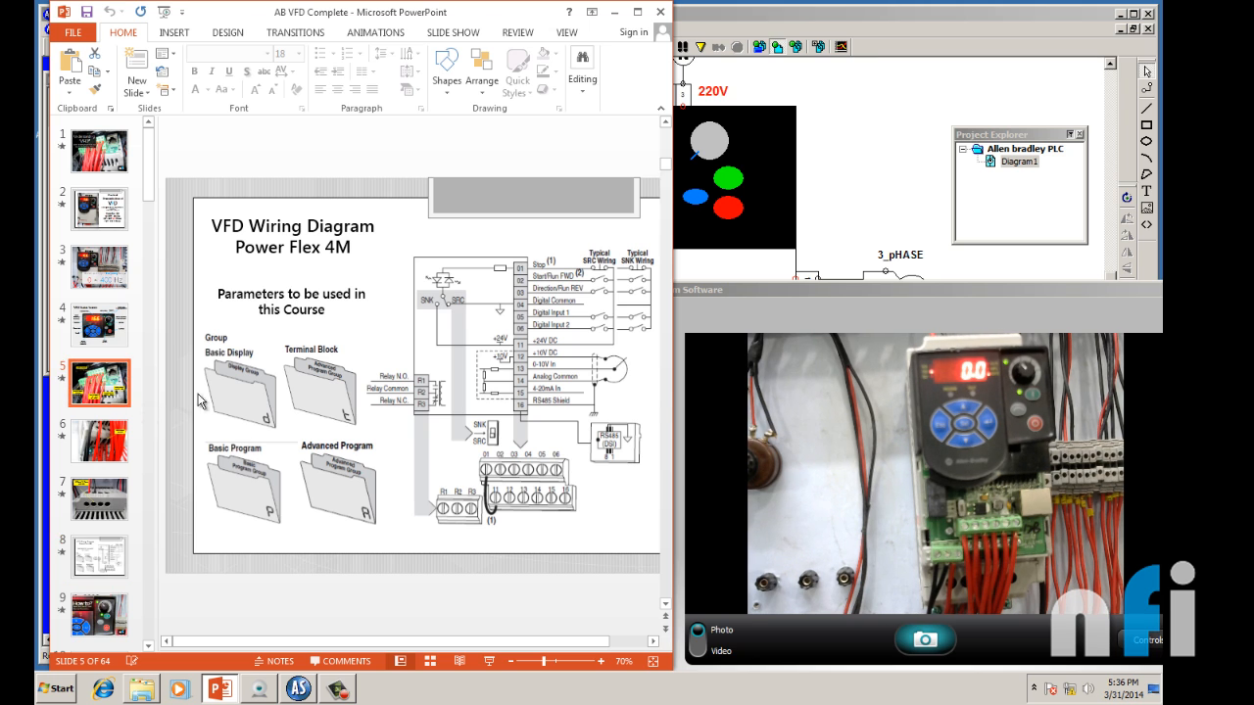
pyautogui.click(98, 556)
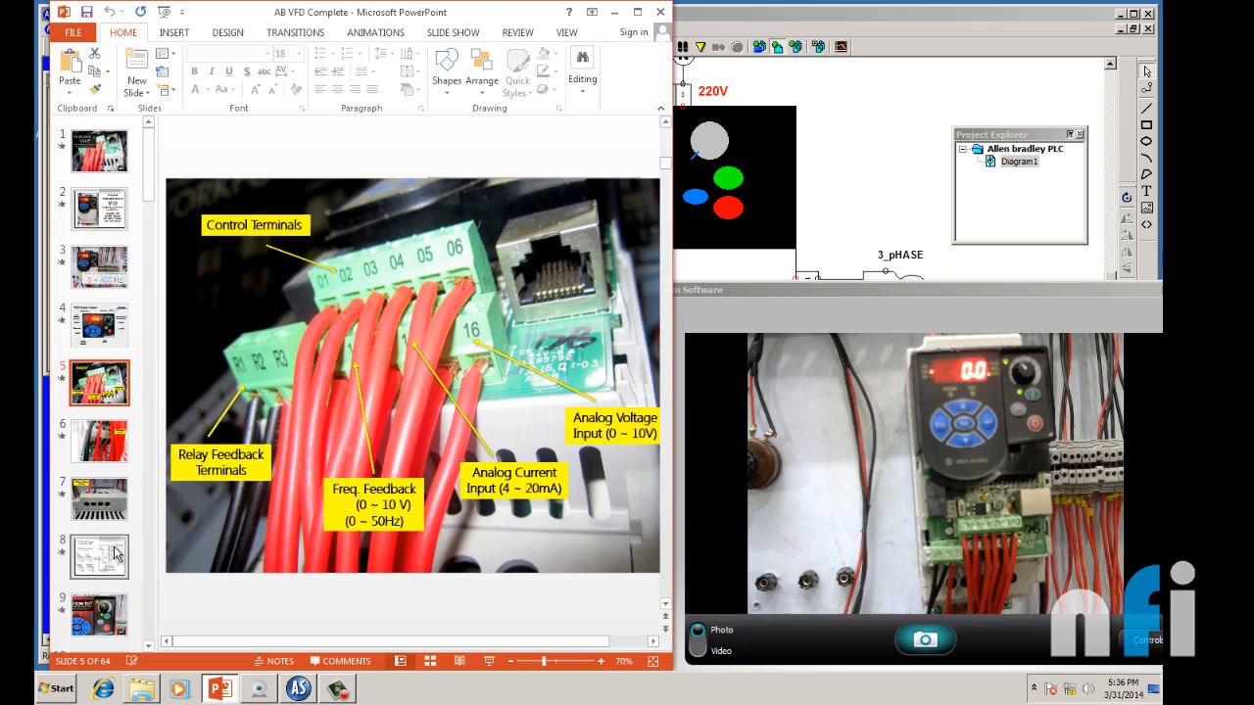
pyautogui.click(99, 556)
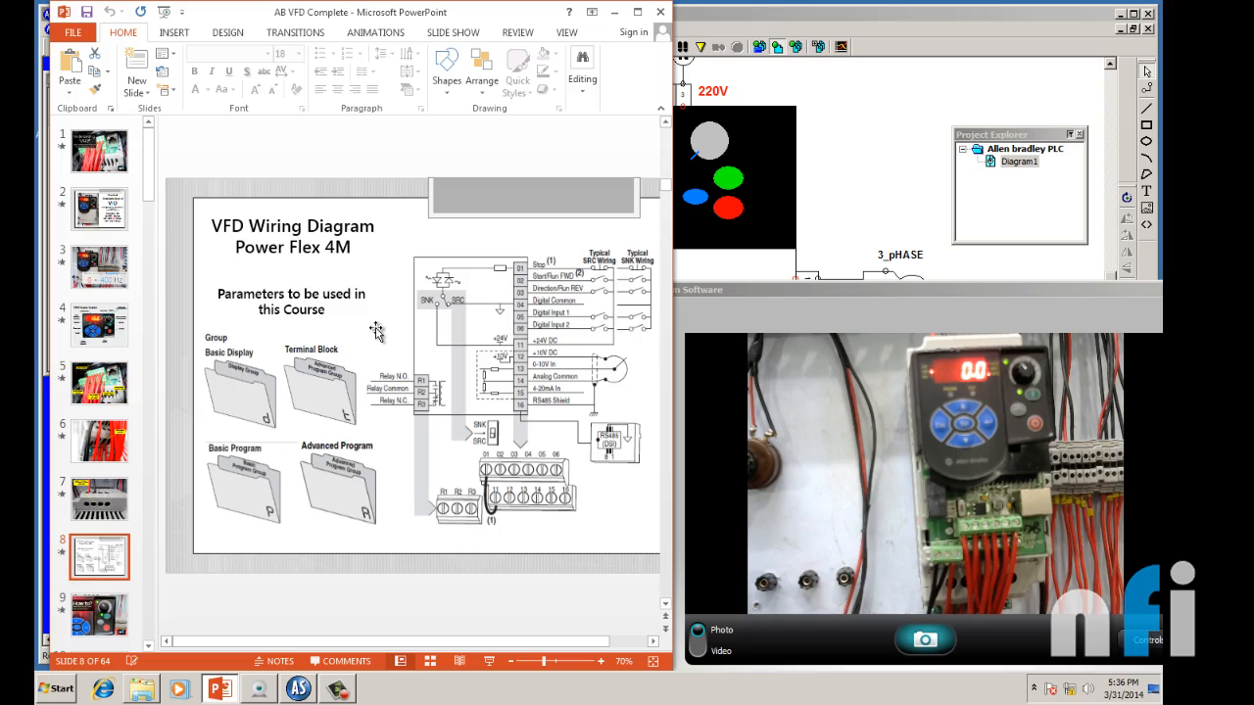